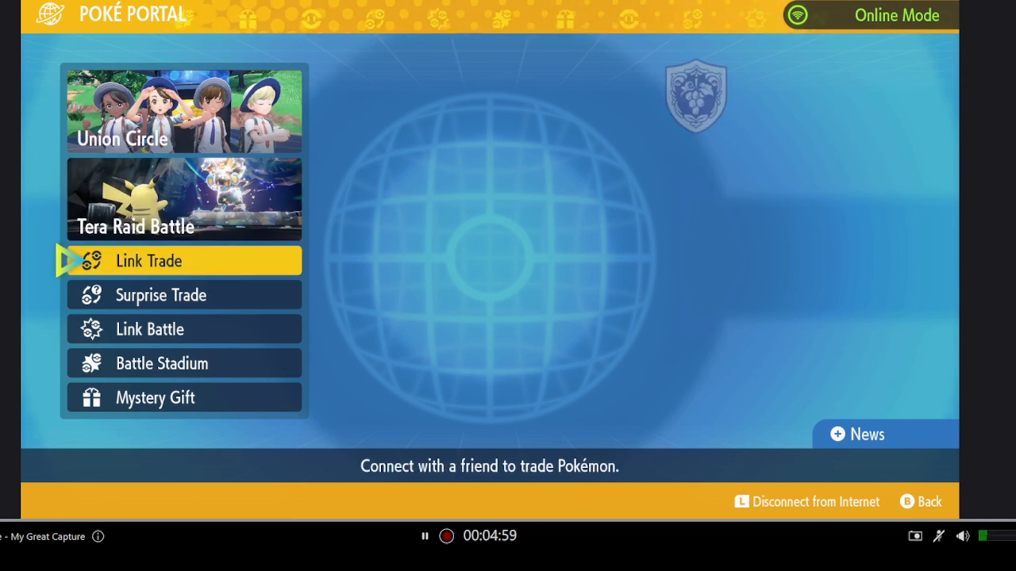
Enter Mystery Gift from the Poké Portal and view the received gift history.
key(down)
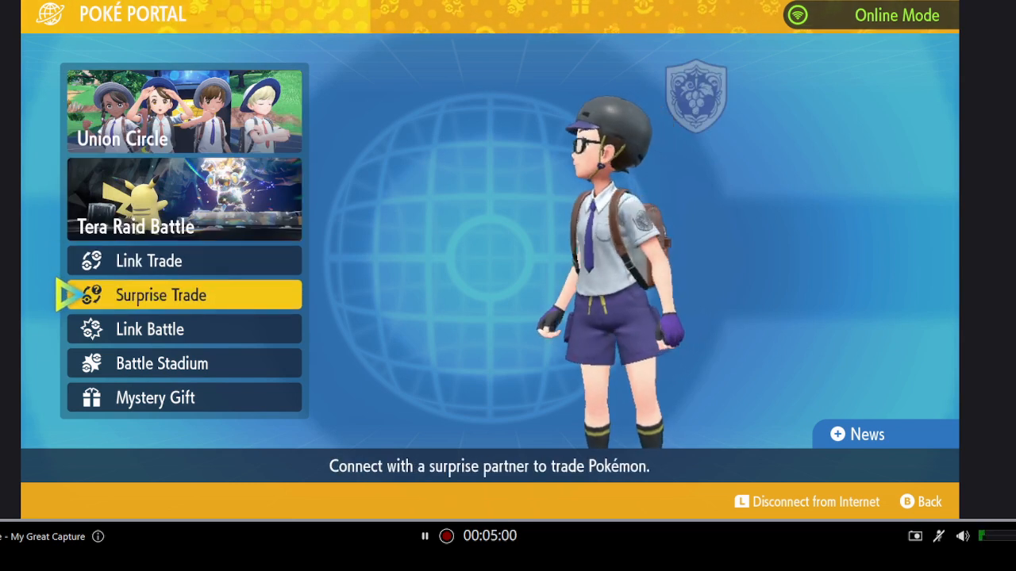
click(156, 397)
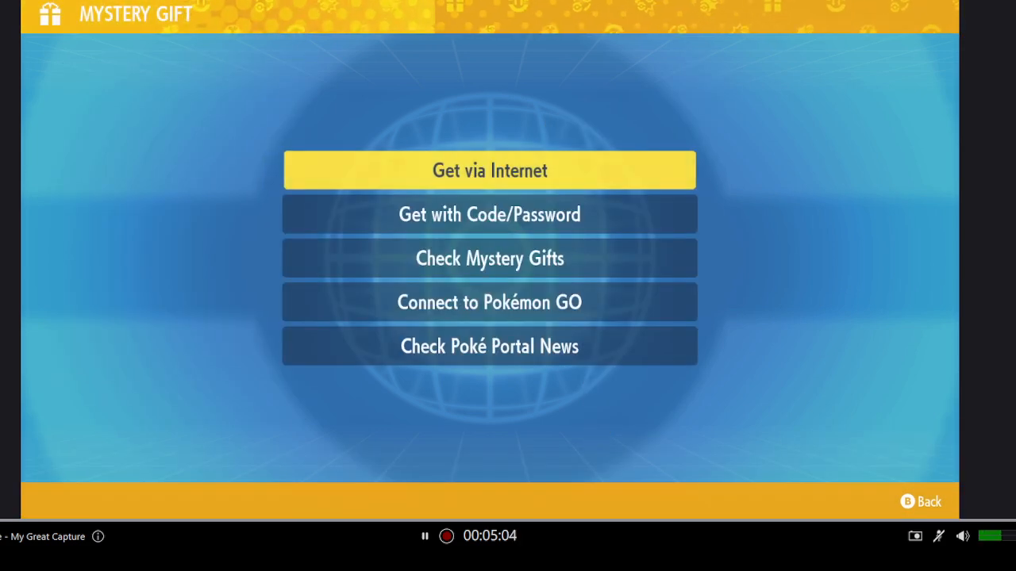
click(489, 170)
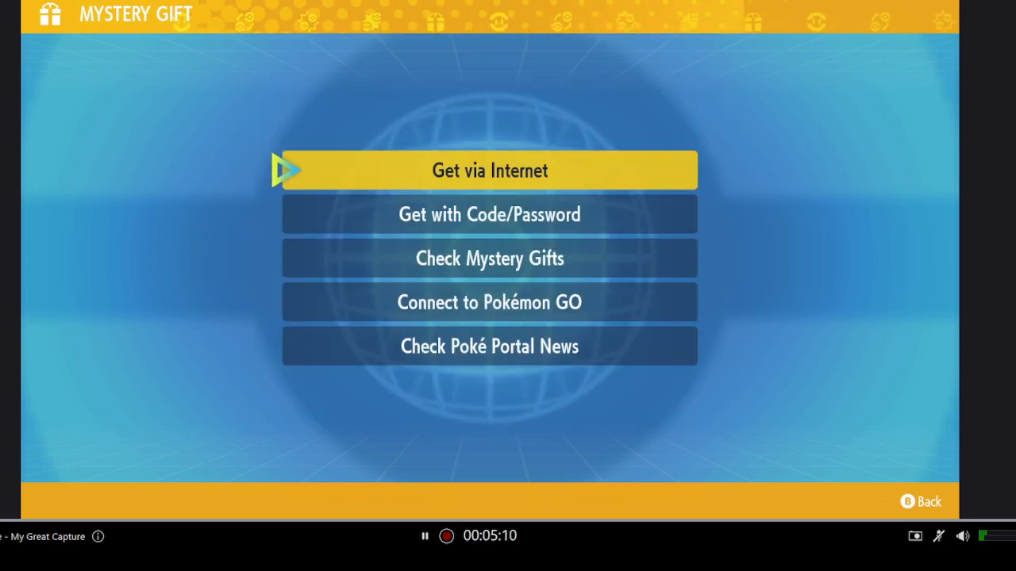
click(489, 170)
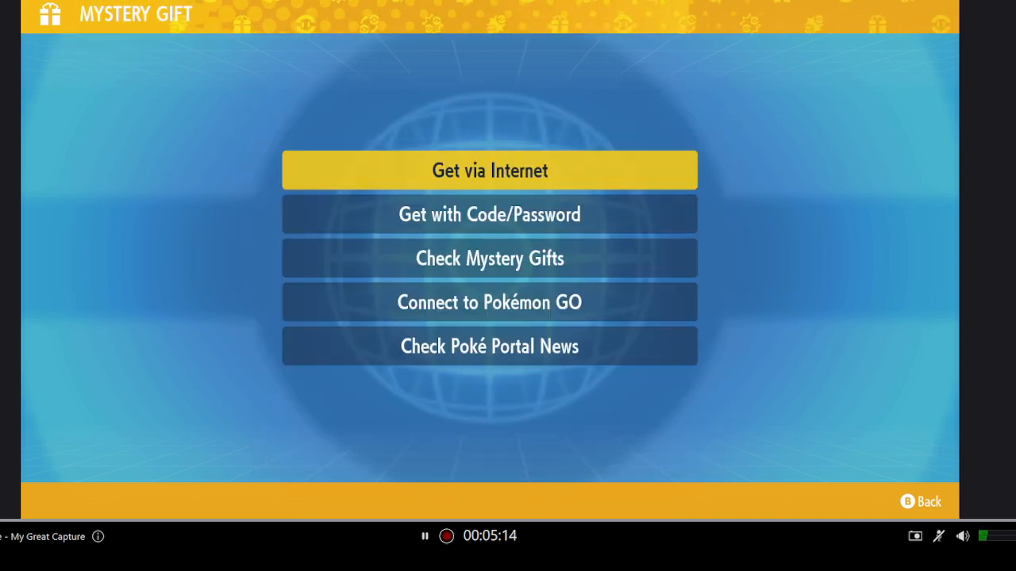
click(489, 257)
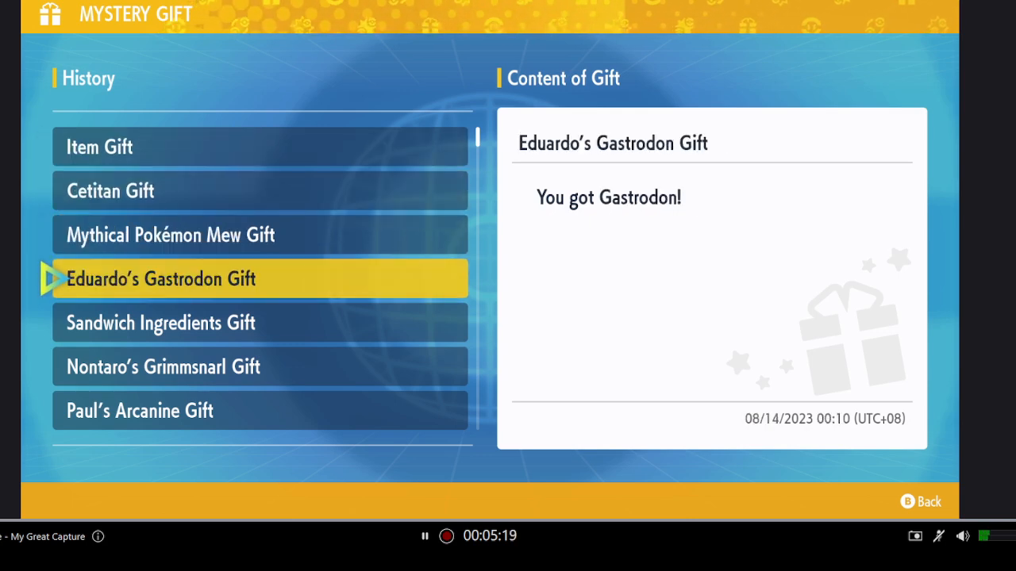
Back out of the gift history to the Mystery Gift menu.
key(b)
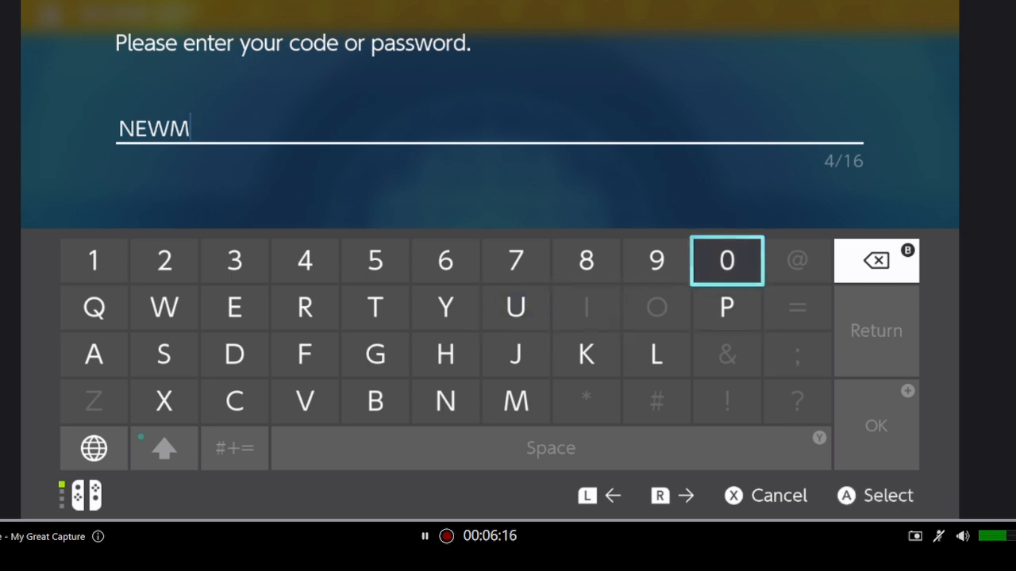
Enter the gift code 'NEWM 00N1 SC0M 1N' on the on-screen keyboard.
click(724, 261)
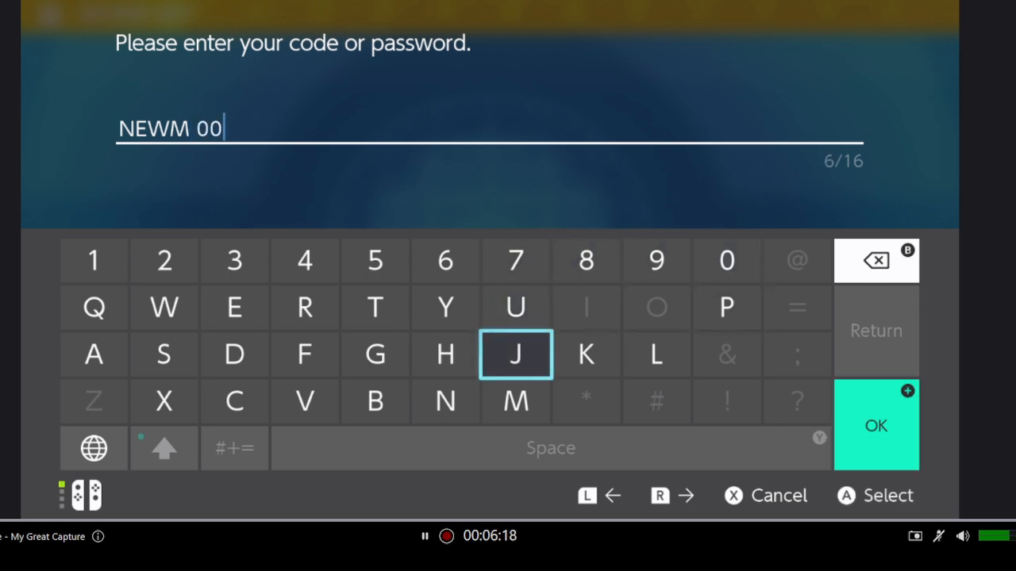
click(444, 400)
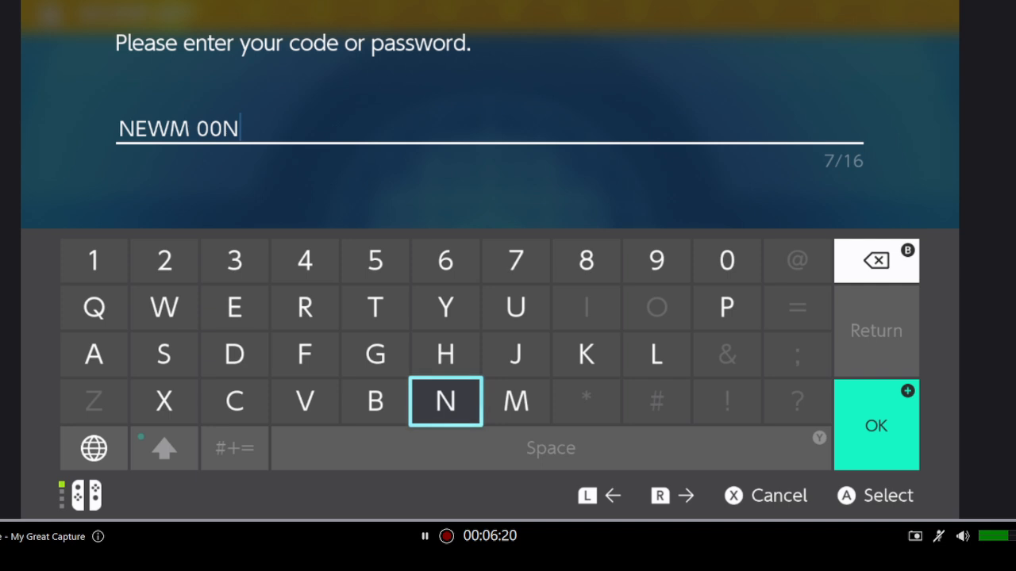
mouse_move(92, 260)
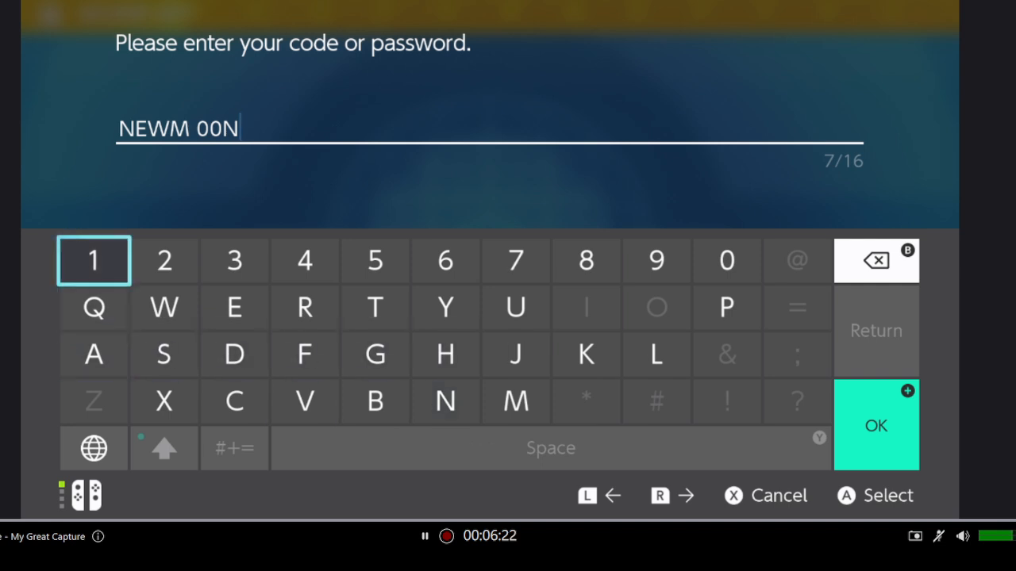
click(165, 355)
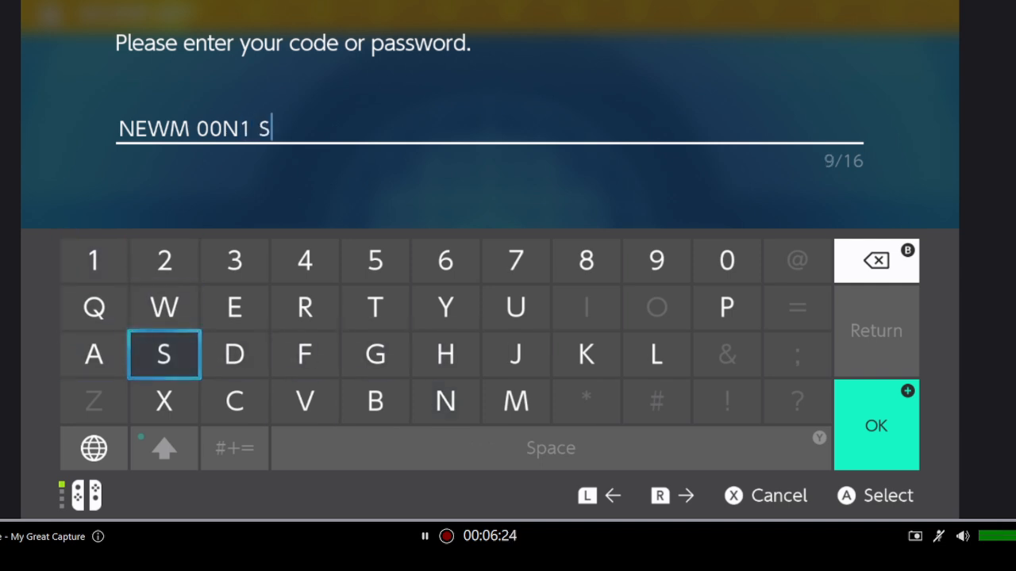
mouse_move(375, 354)
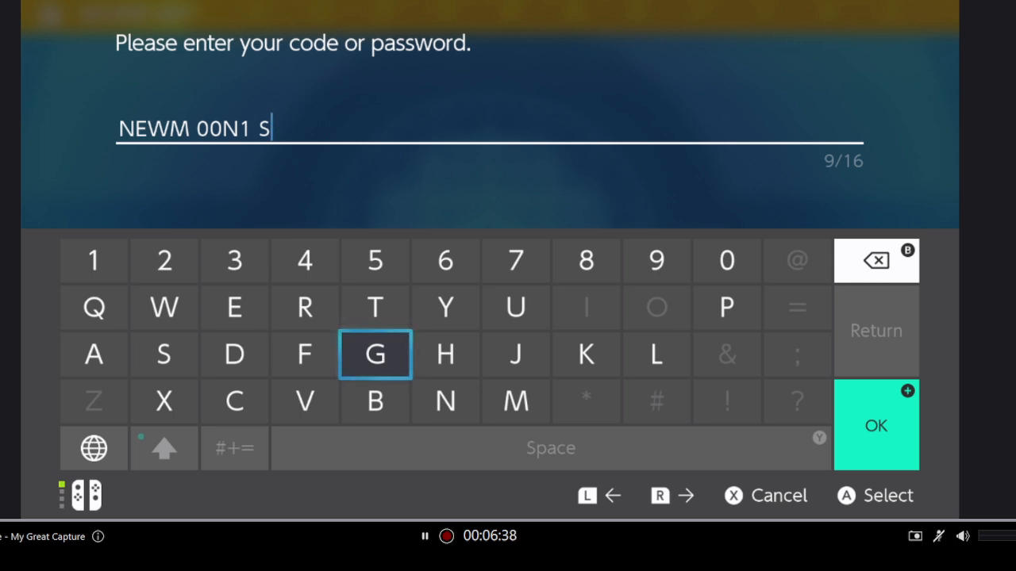
click(235, 400)
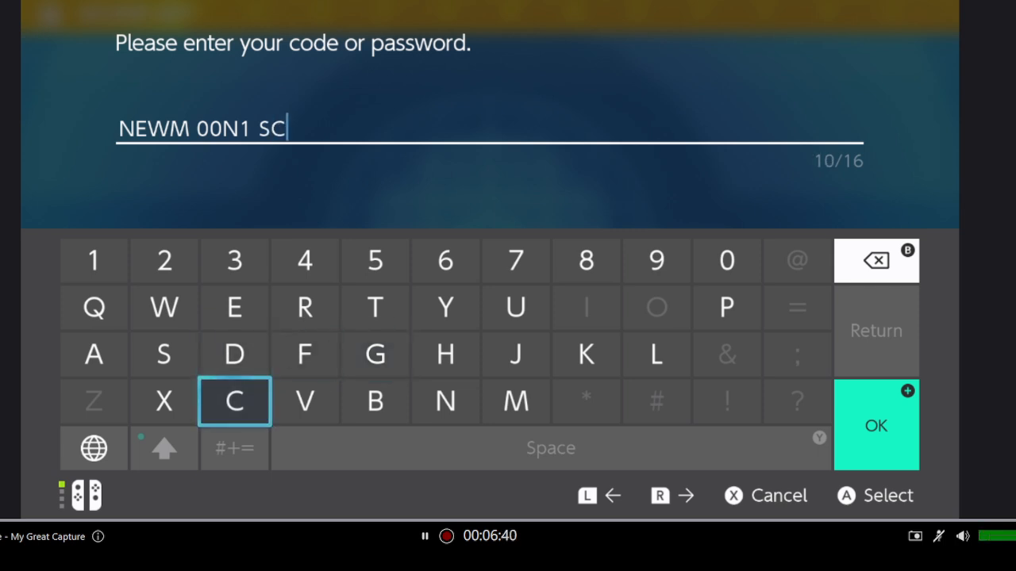
click(727, 261)
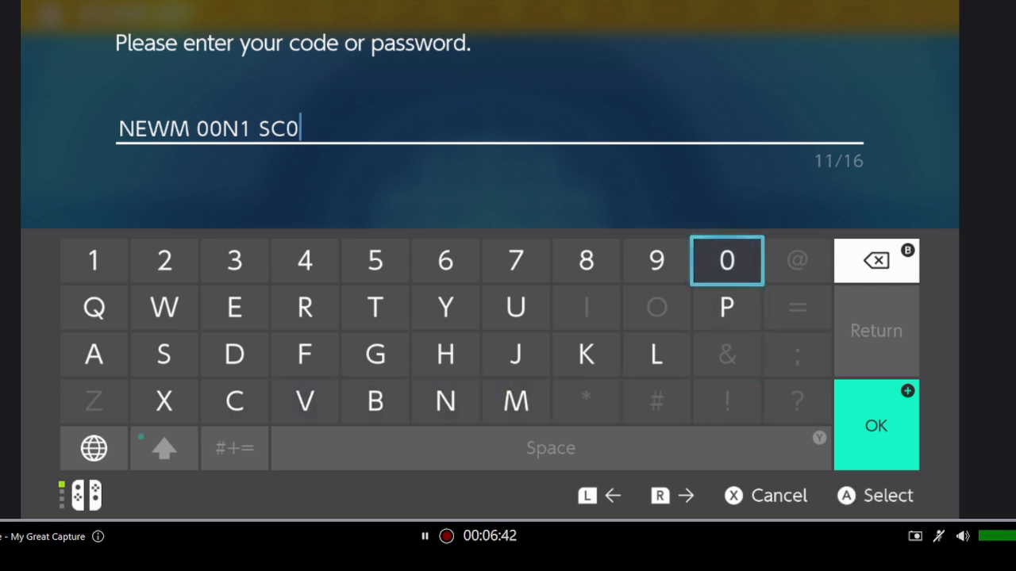
click(514, 400)
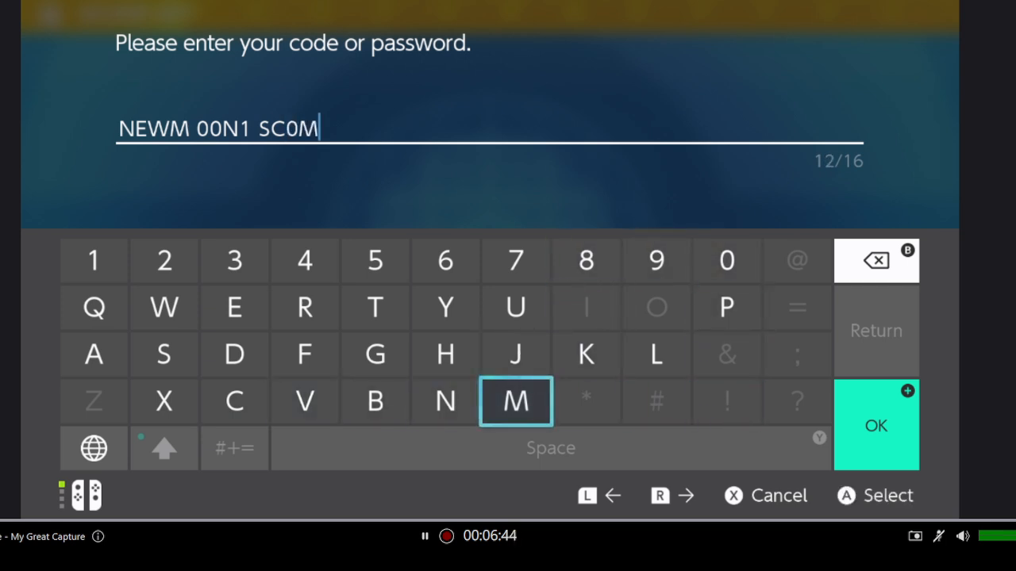
mouse_move(234, 308)
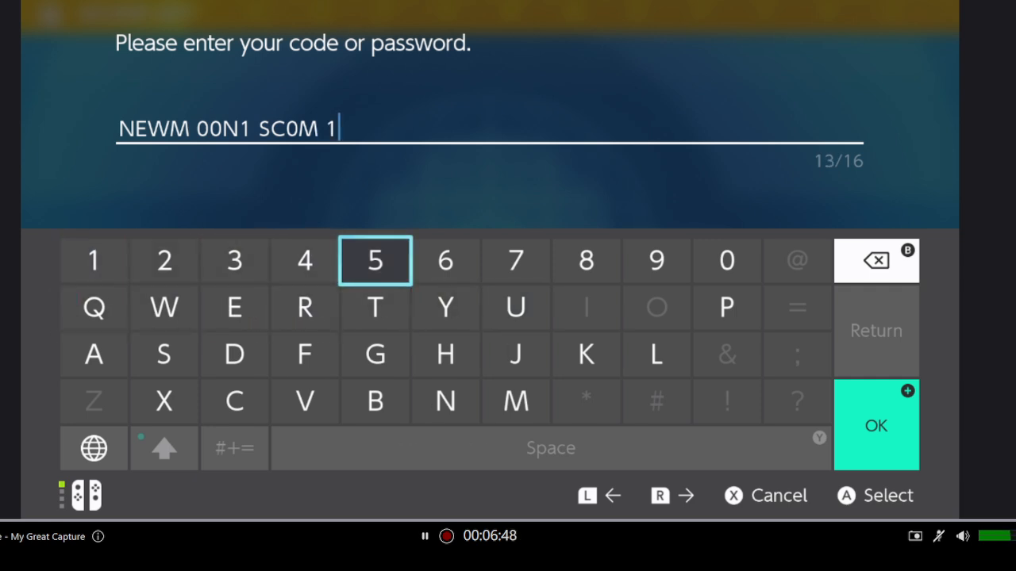
click(445, 401)
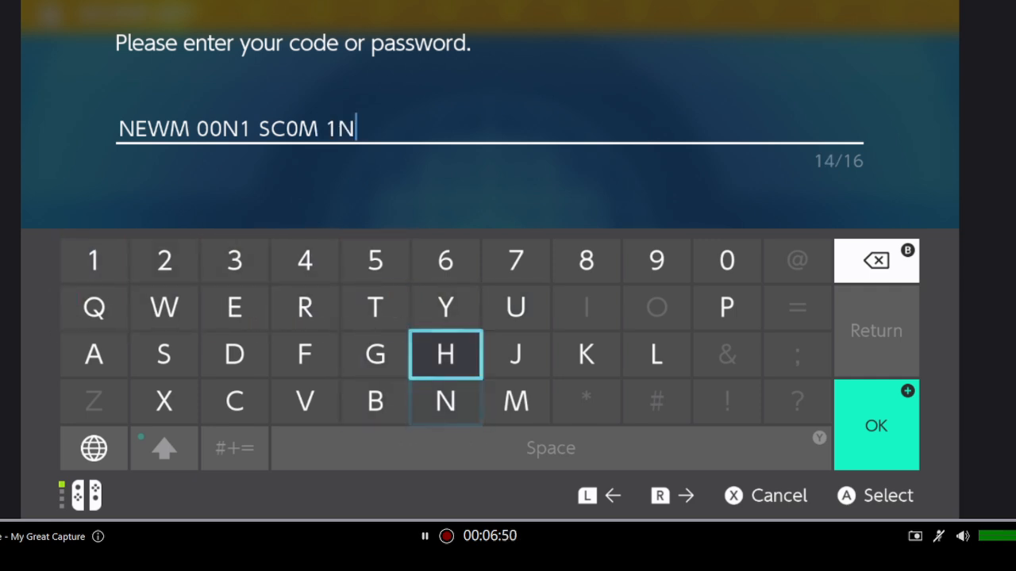
click(877, 425)
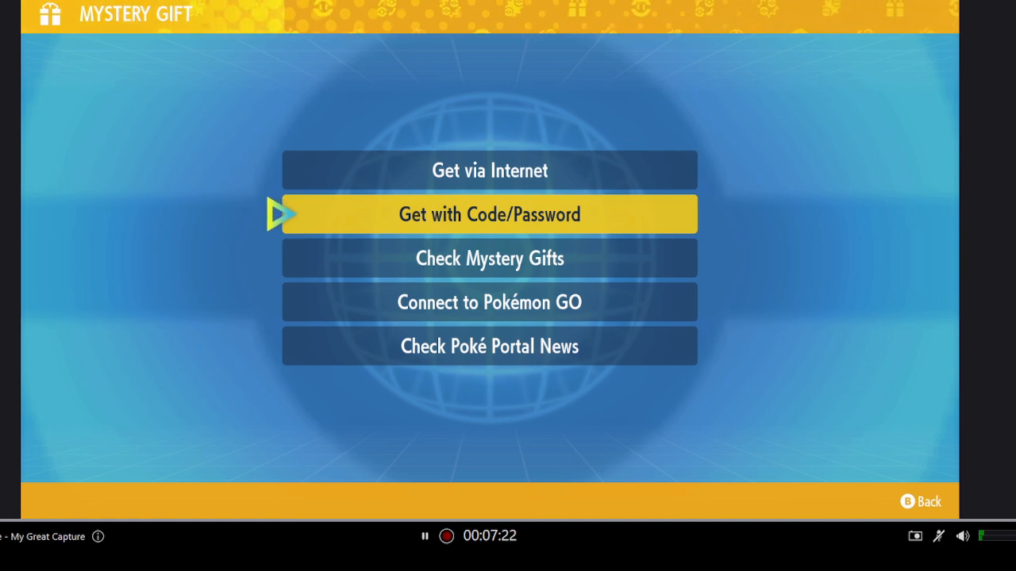
Redeem the code starting 'SH1N Y' to unlock the Shiny Lucario Gift.
click(489, 214)
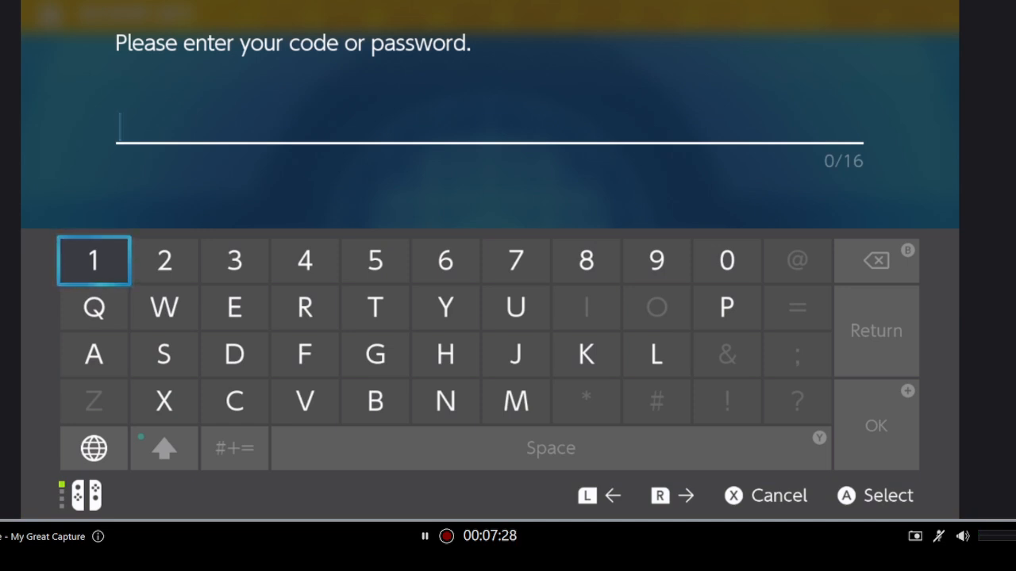
text(SH1N YBUD D)
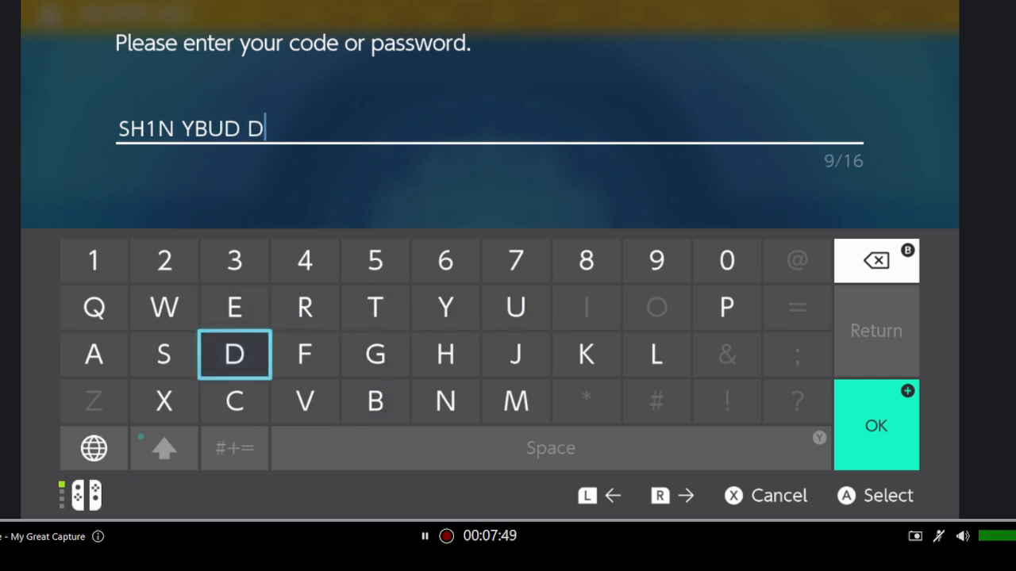
click(444, 308)
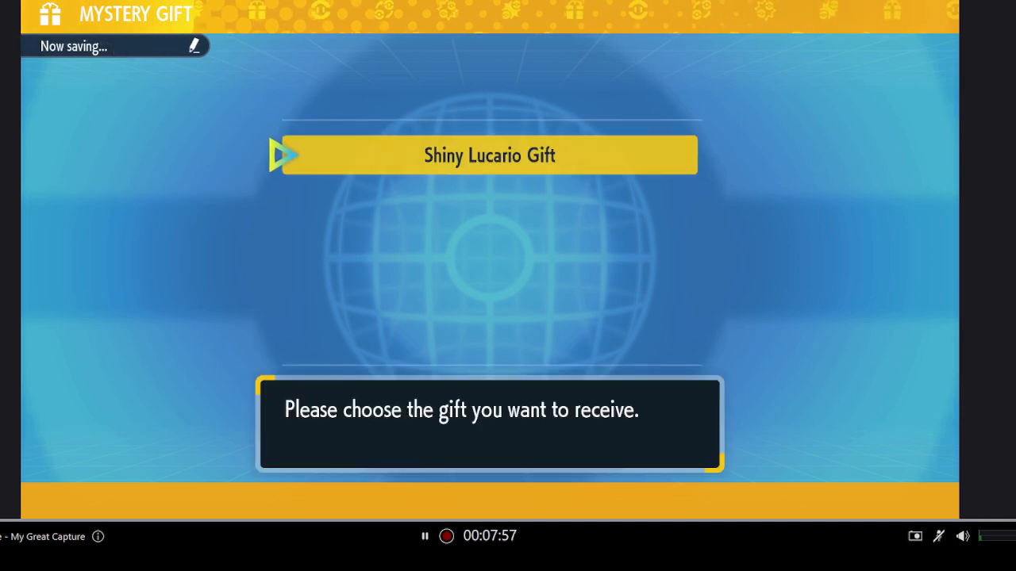
Receive the Shiny Lucario Gift, a level 75 Lucario sent to Box 1.
click(489, 156)
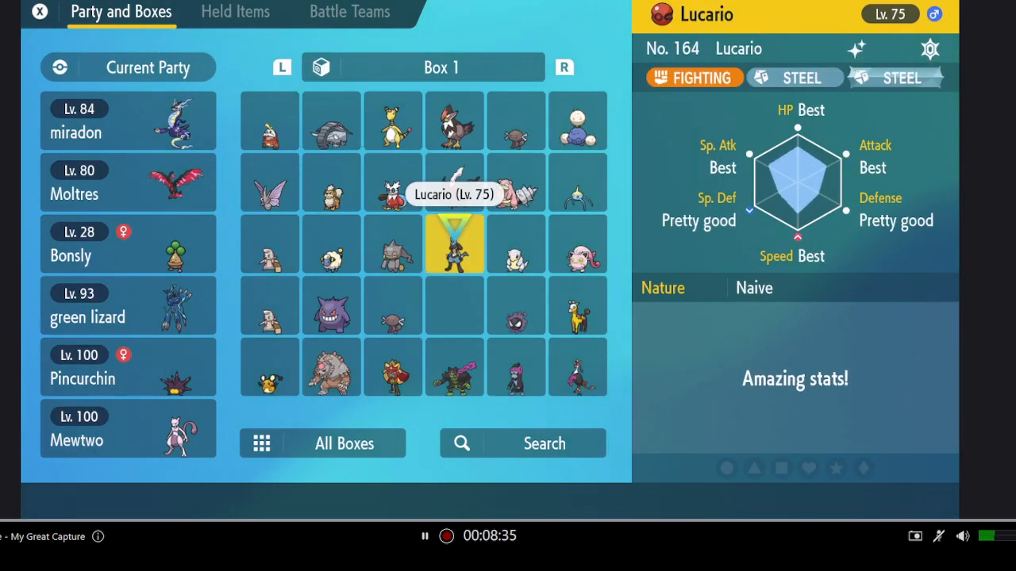
Arrange Lucario and the level 50 Darkrai in the first two party slots.
click(268, 243)
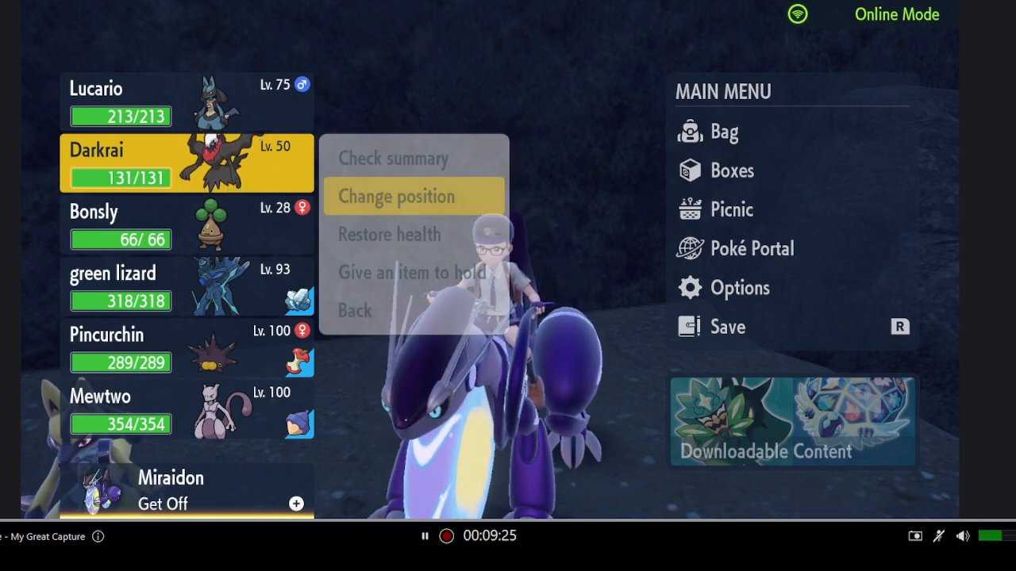
Move Darkrai to a different party slot before battling the wild Meowth.
click(397, 197)
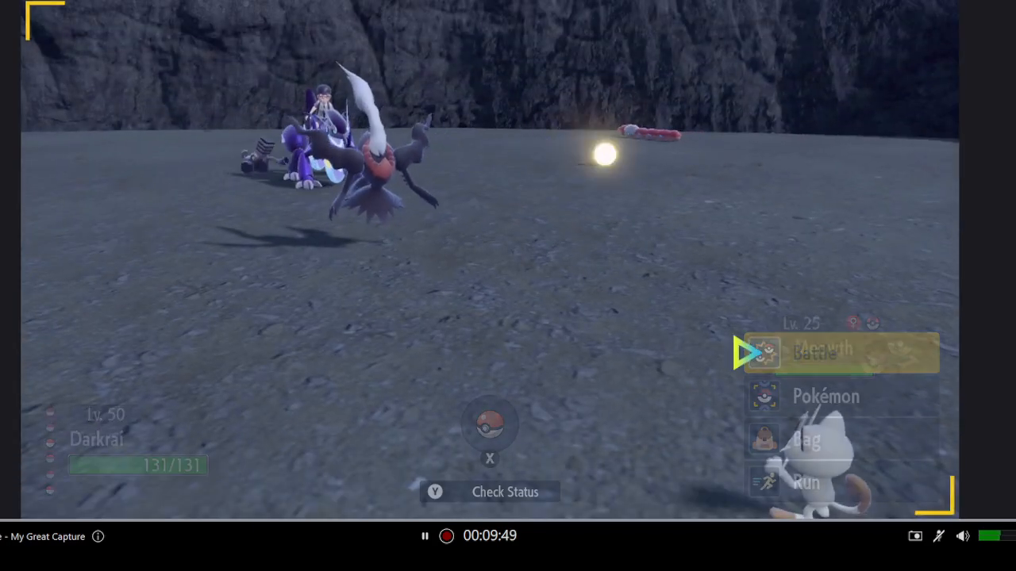
Fight the wild level 25 Meowth with Darkrai.
click(813, 353)
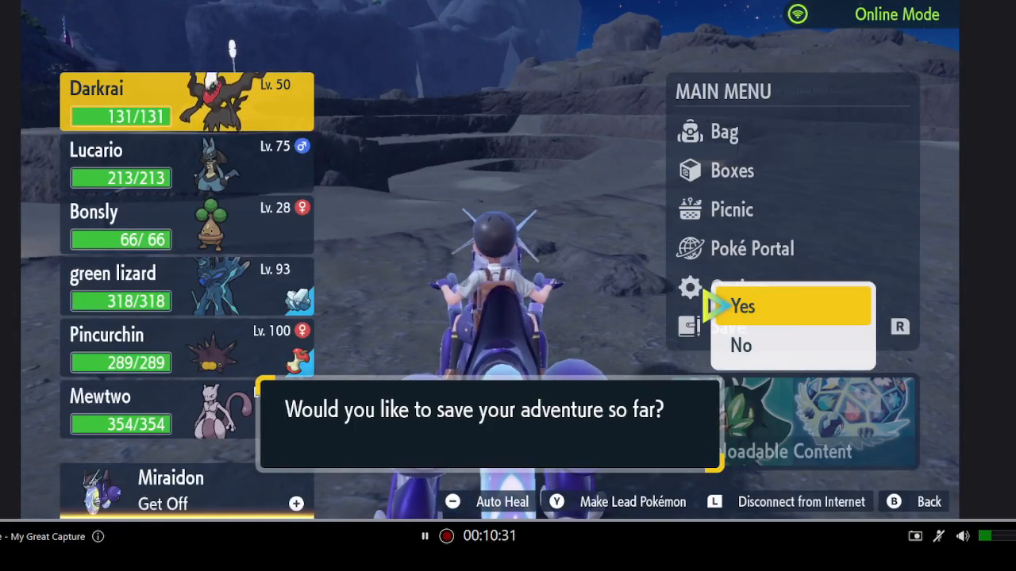
Confirm Yes to save the adventure's progress.
click(740, 305)
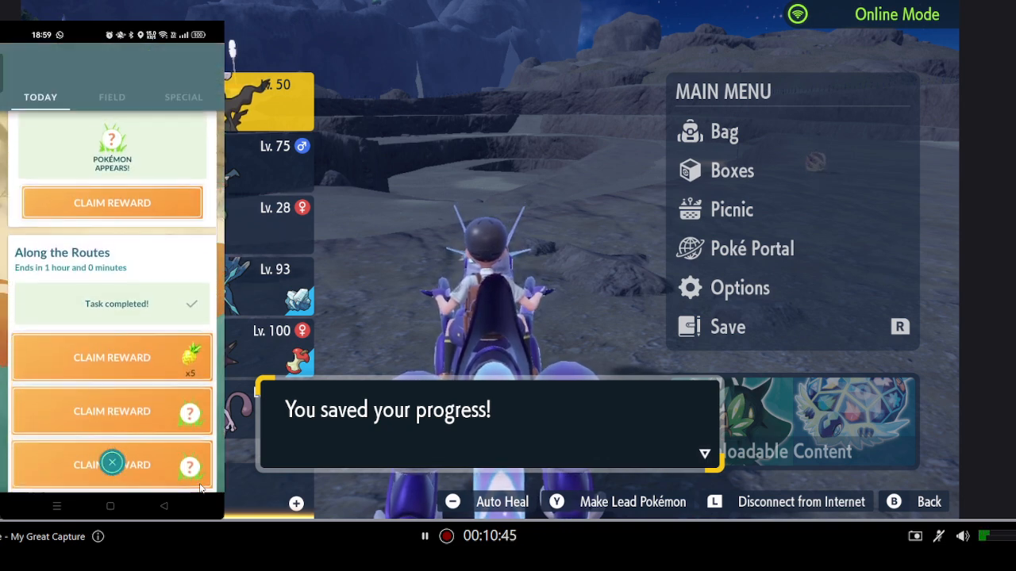
Claim the reward on a completed Today research task in Pokémon GO.
click(183, 97)
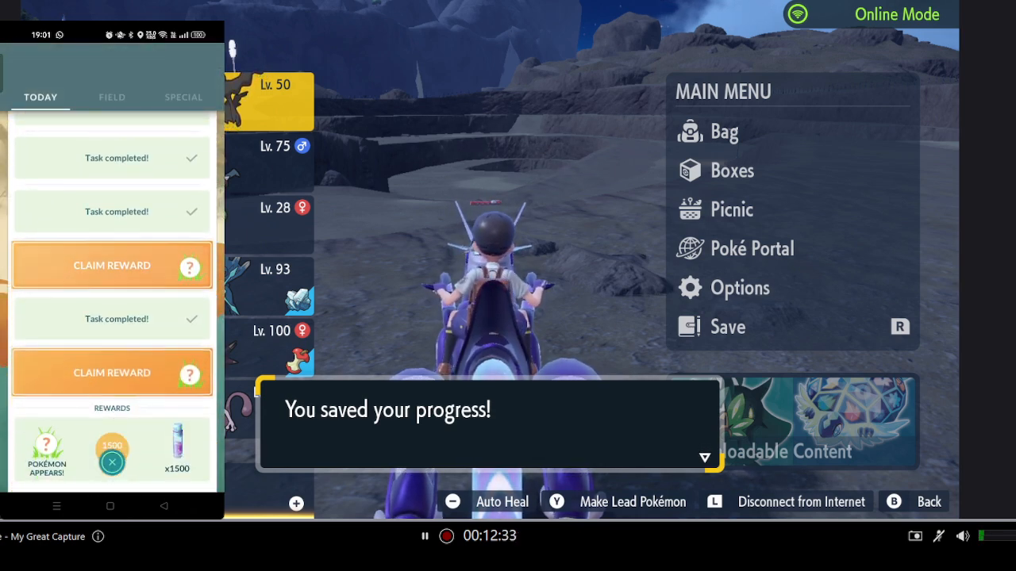
Claim the two remaining research rewards, revealing the mysterious Pokémon encounter offer.
click(111, 265)
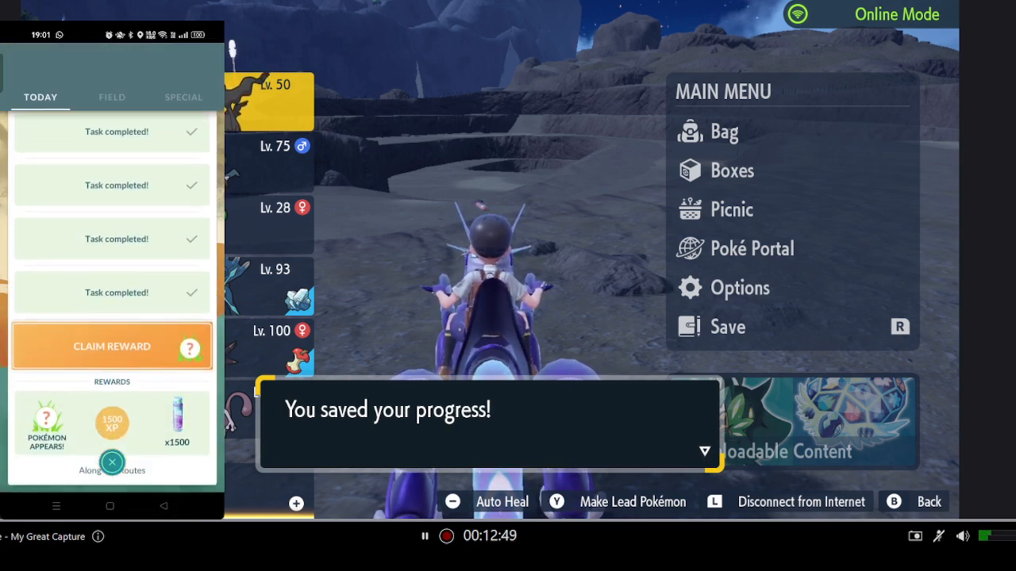
click(111, 347)
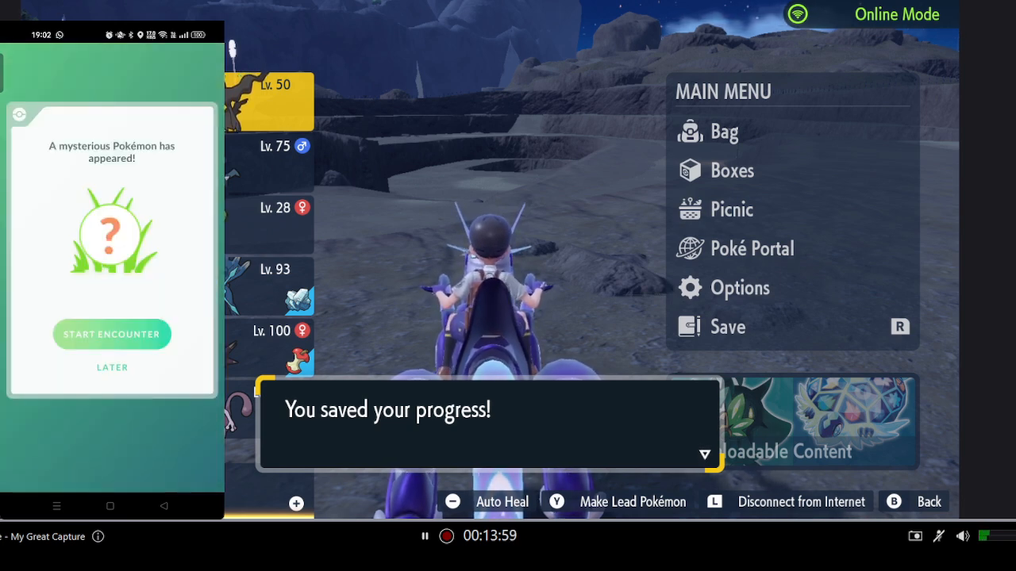
Choose Later on the encounter and go to the Pokémon storage search.
click(111, 333)
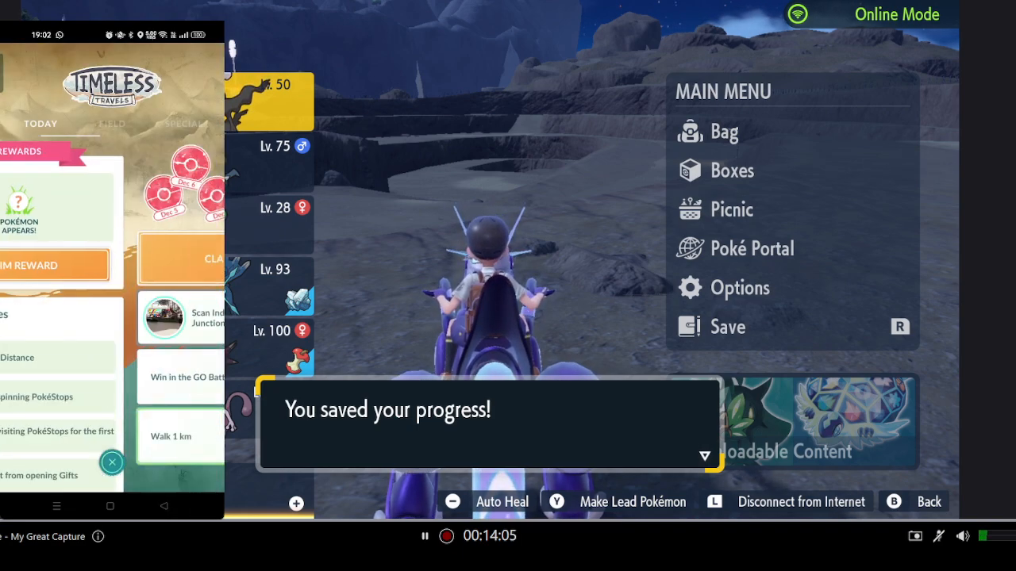
click(182, 114)
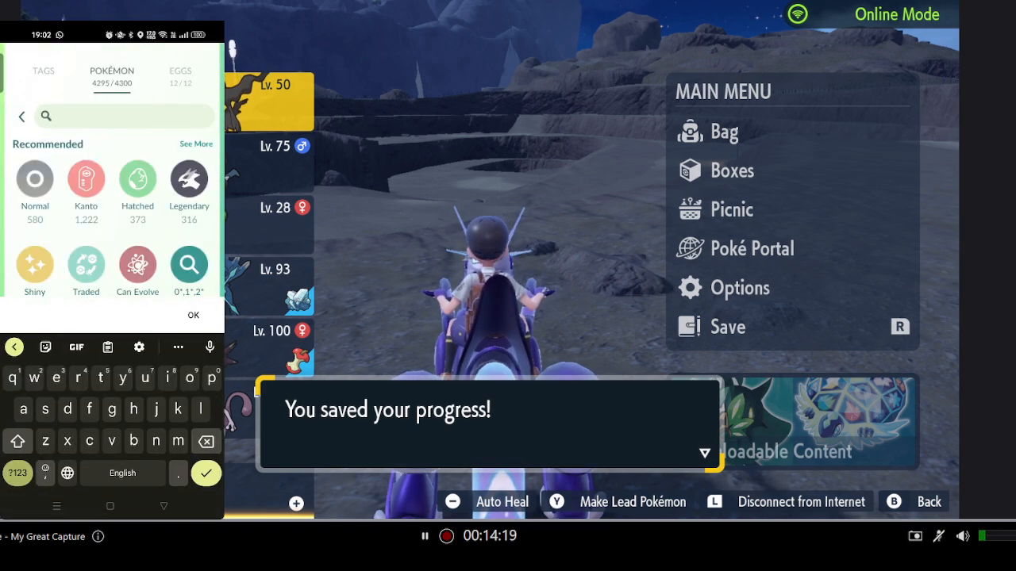
Search storage for "4*" and view Terrakion100's details (CP 2641).
text(4*)
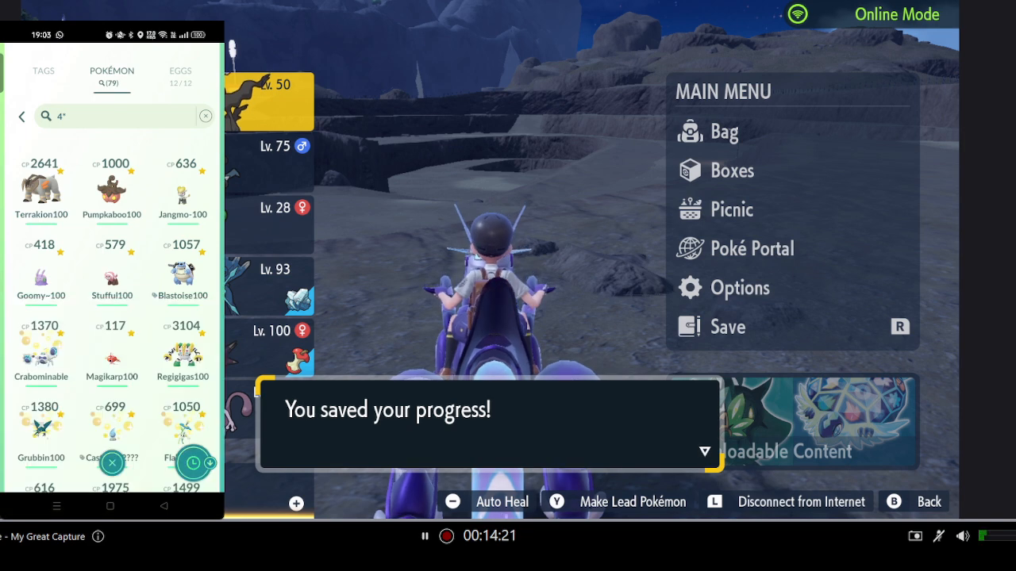
click(42, 190)
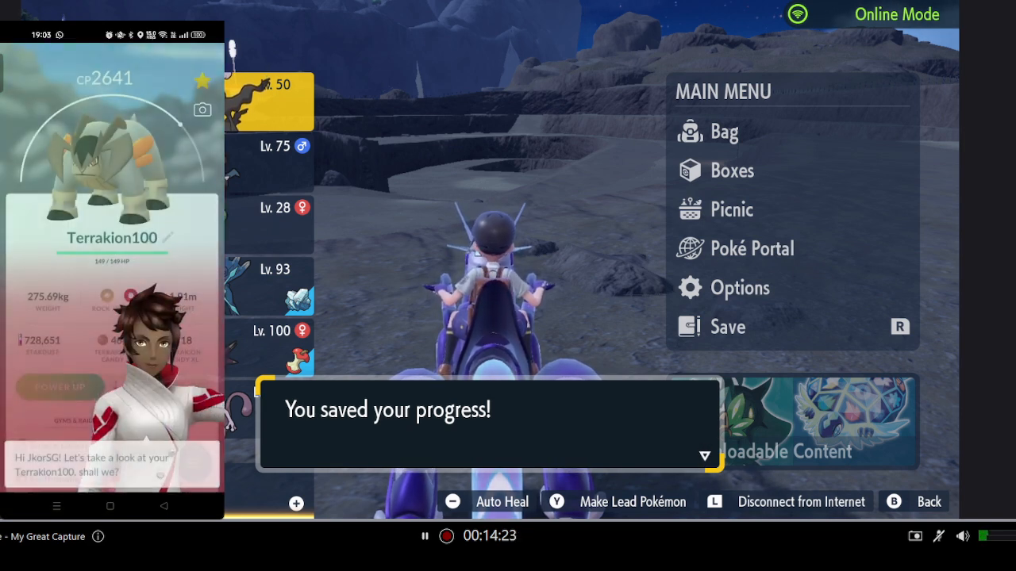